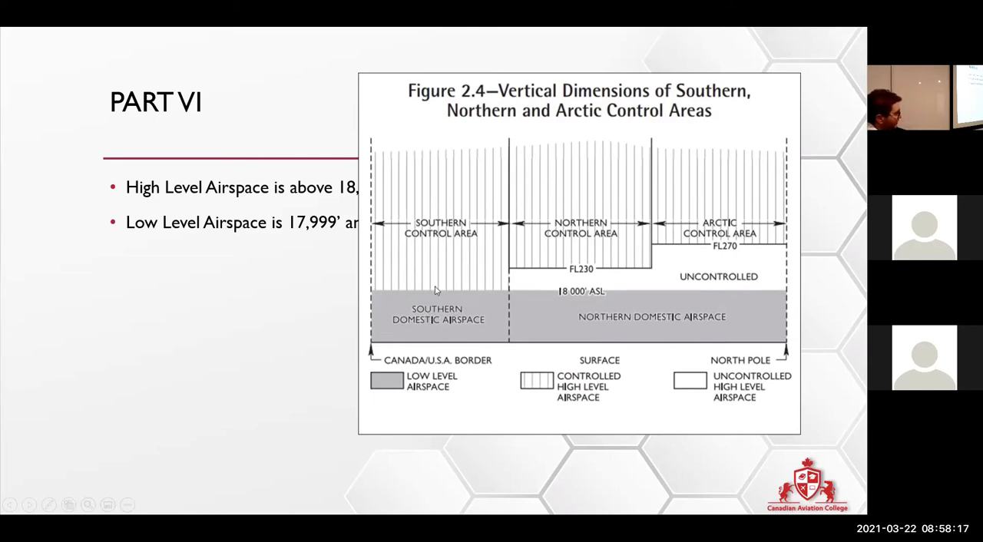
mouse_move(442, 252)
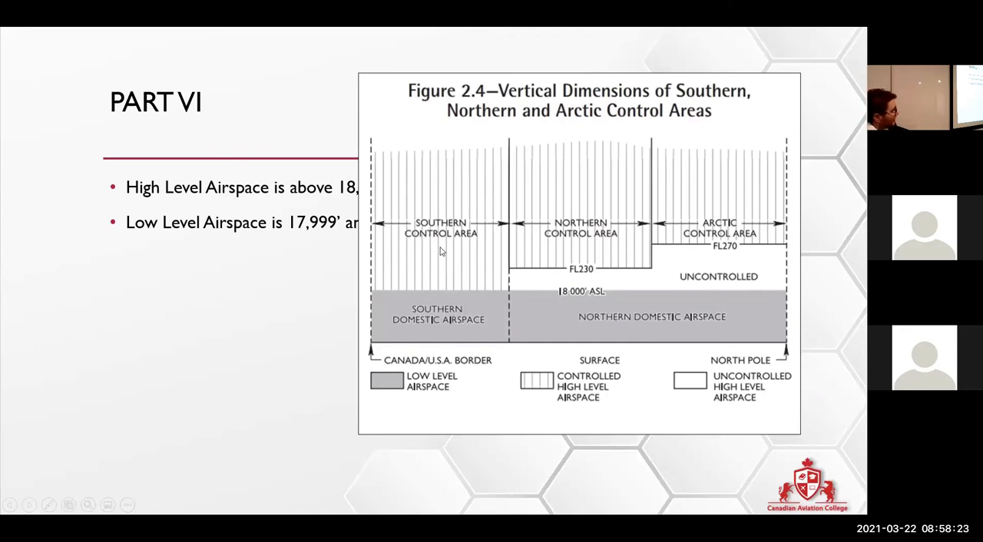
mouse_move(569, 310)
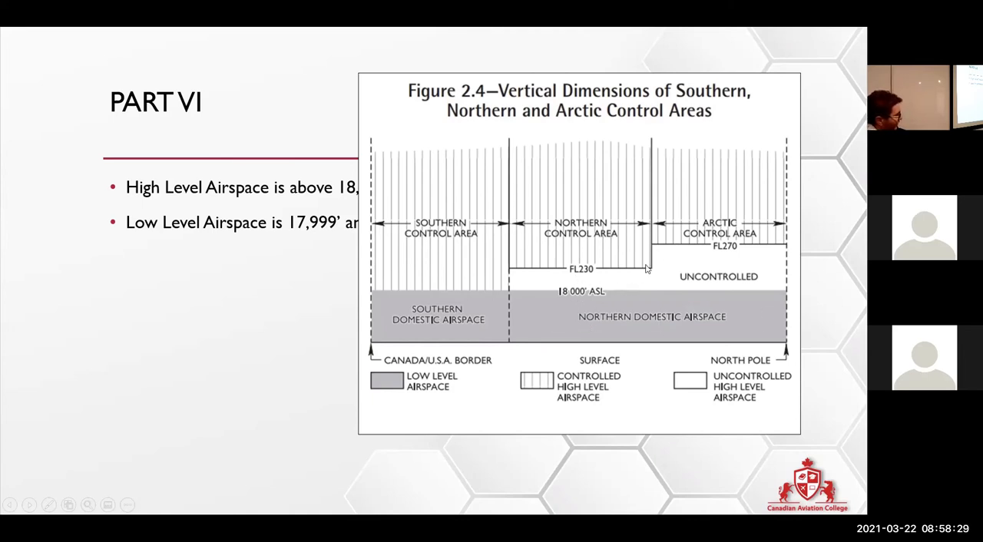
mouse_move(681, 262)
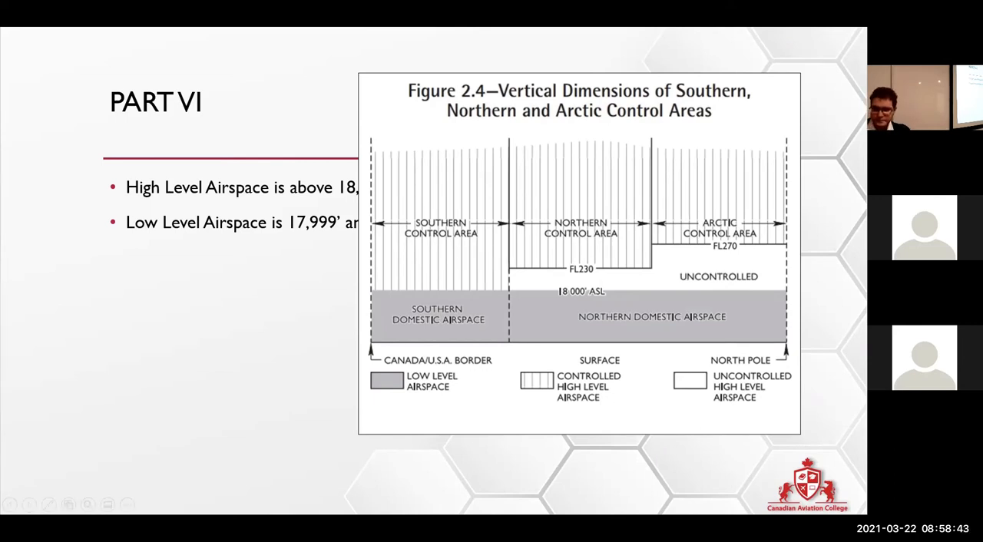
Advance the slideshow from the Figure 2.4 control-areas diagram to the next Part VI slide.
key("right")
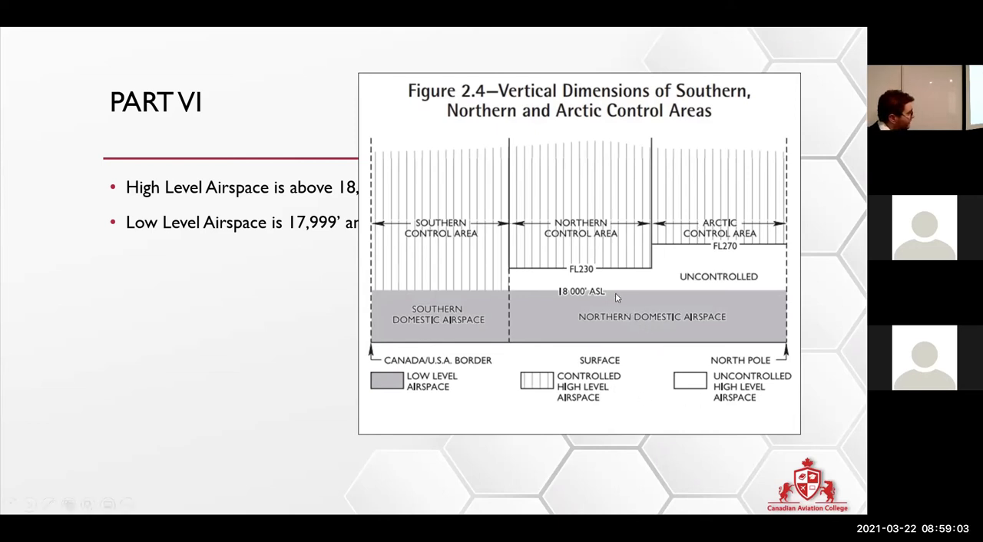
mouse_move(612, 292)
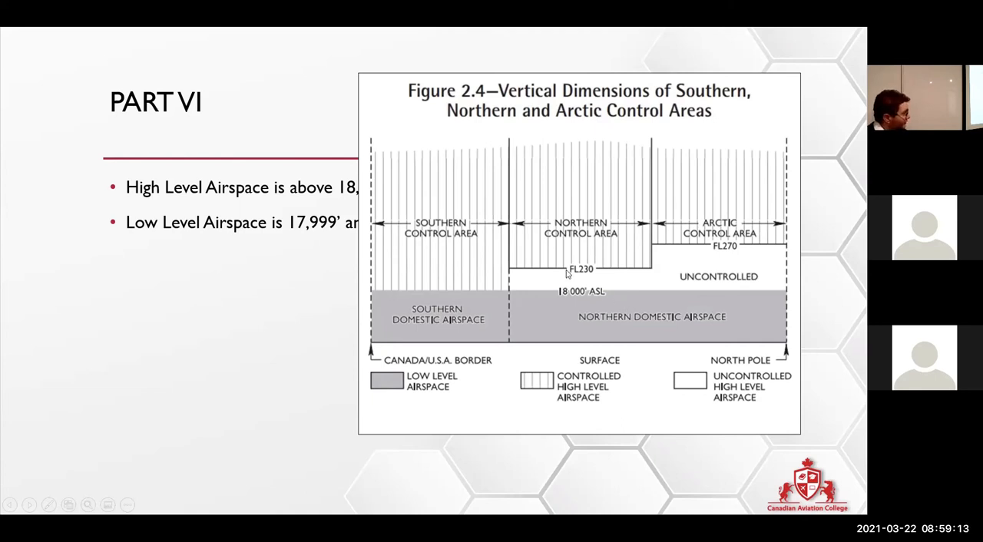
mouse_move(663, 325)
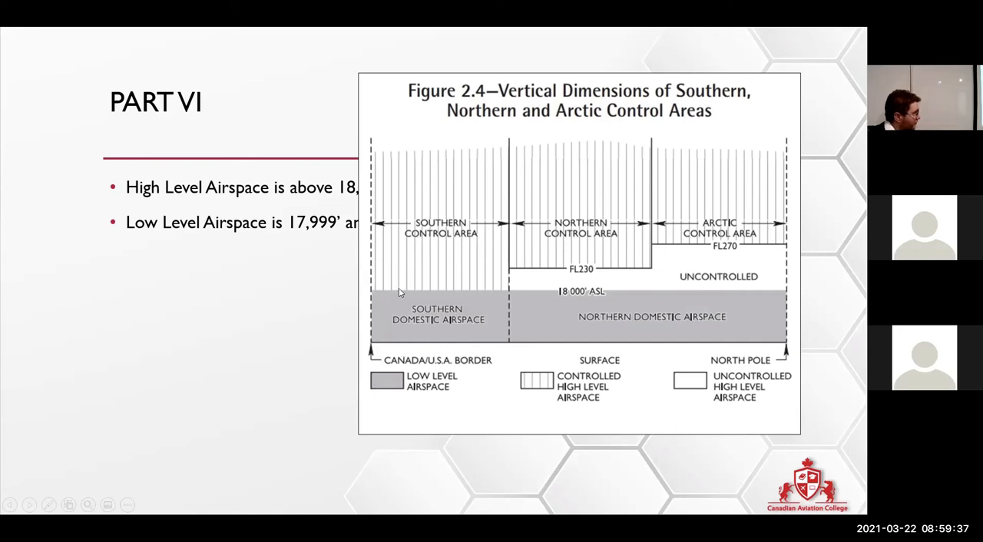
mouse_move(751, 313)
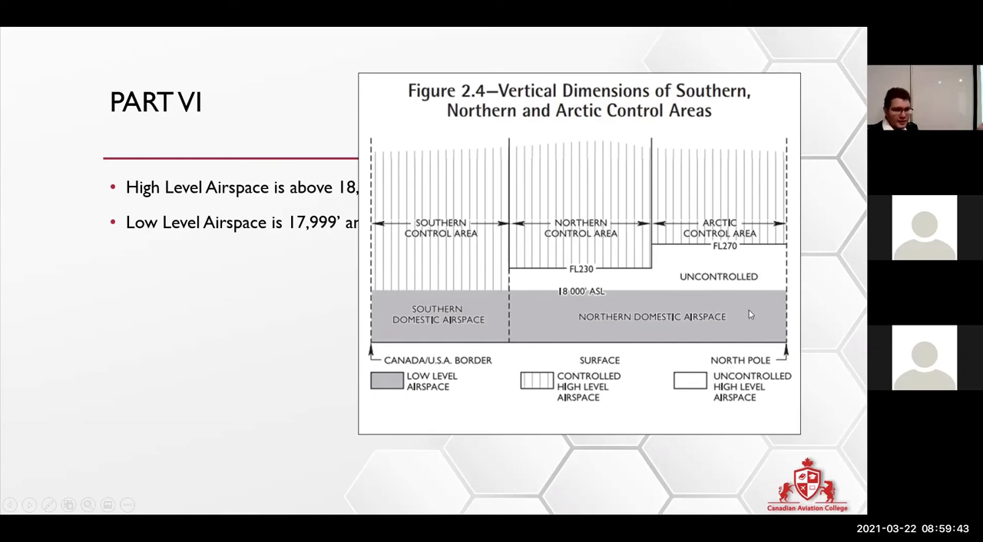
mouse_move(706, 338)
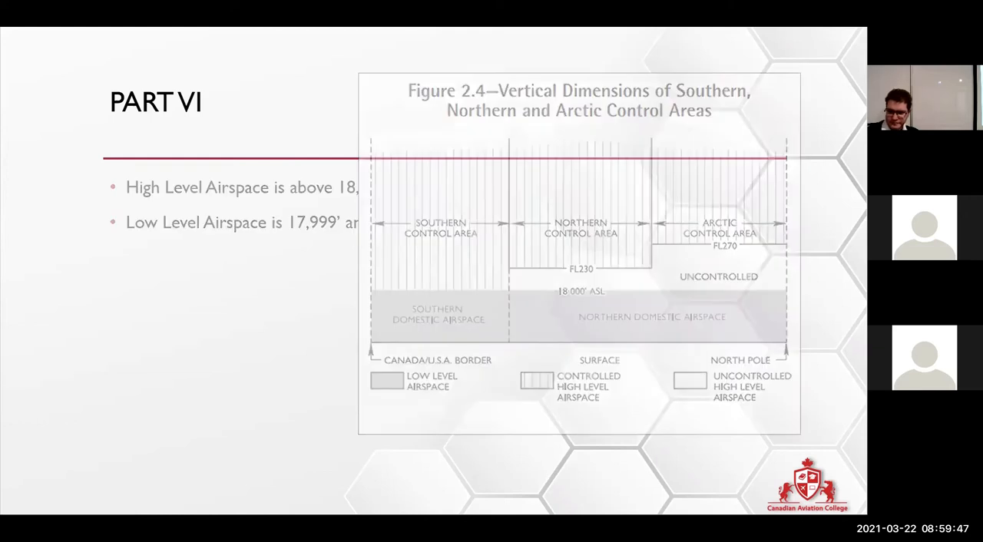
Reveal the controlled/uncontrolled airspace and airways bullets, then reach the 'Controlled Airspace will also include' slide.
key("Right")
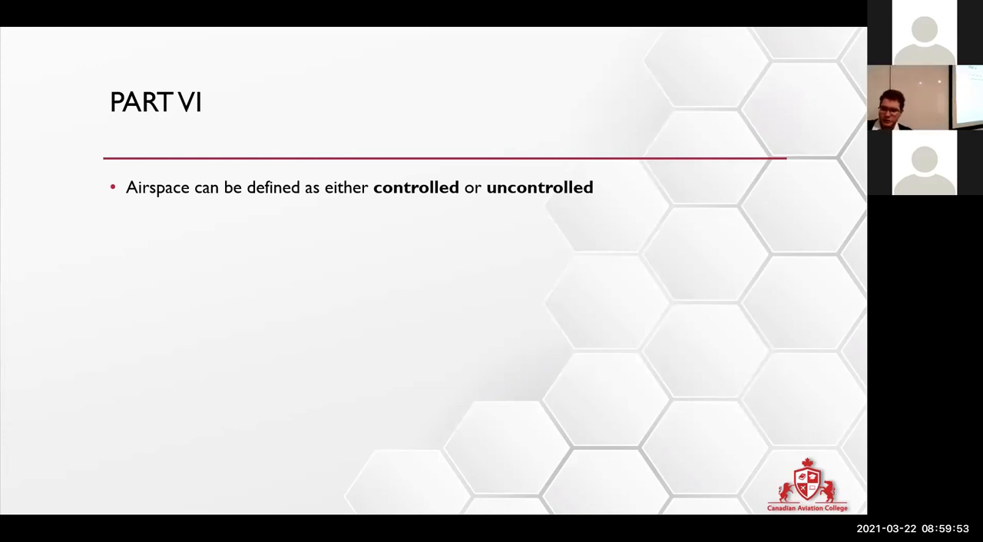
key("Right")
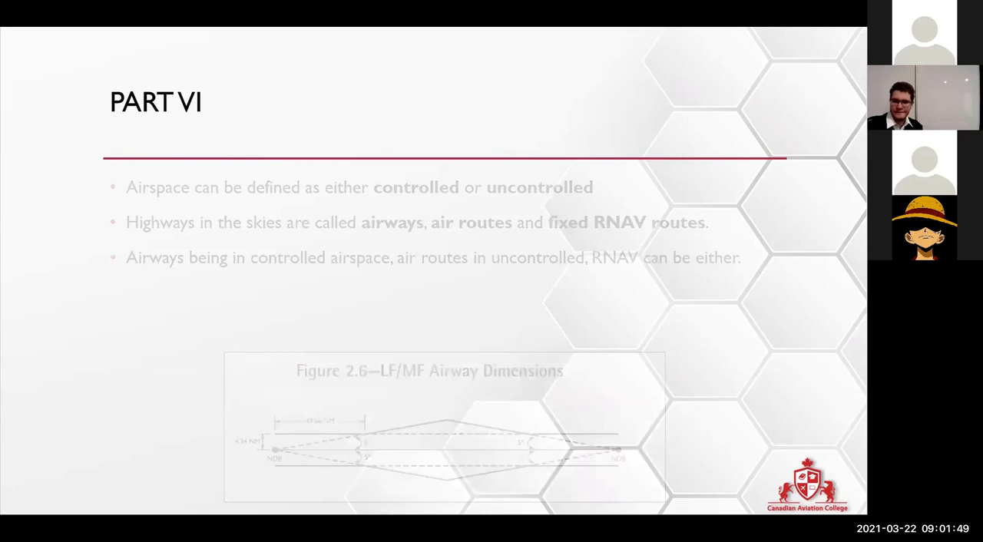
key("right")
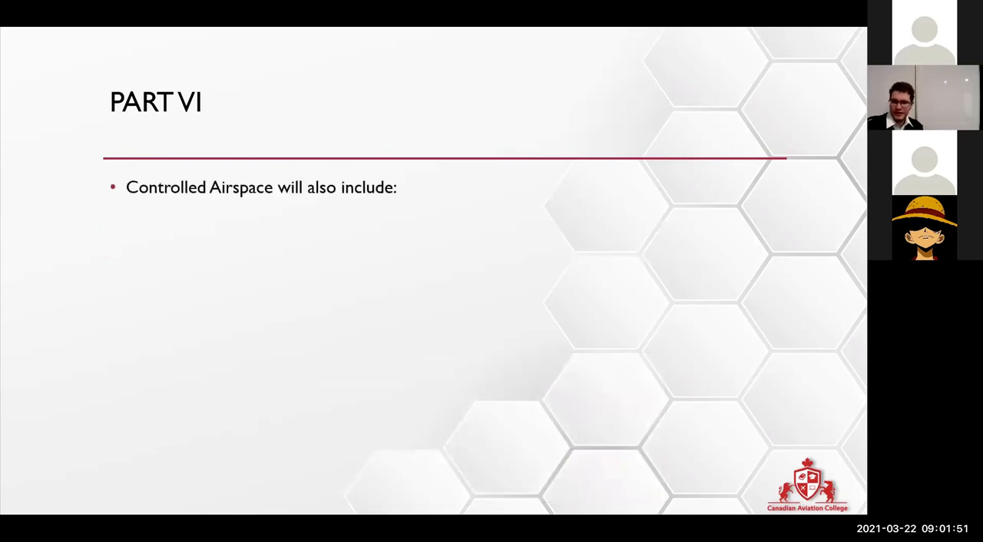